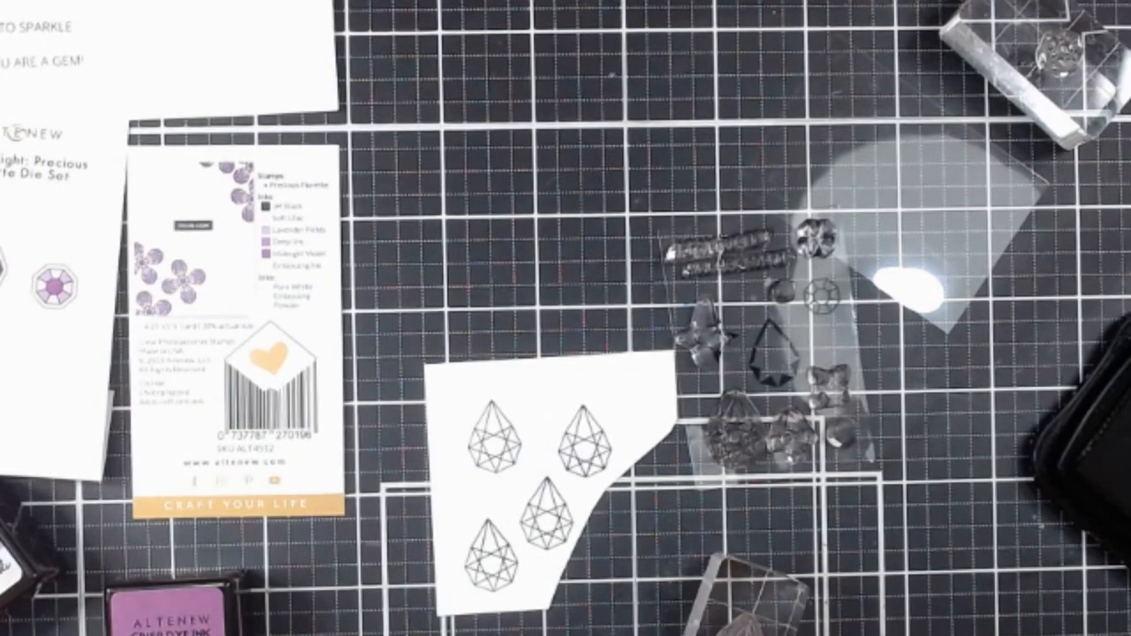
{"action": "mouse_move", "coordinate": [839, 565]}
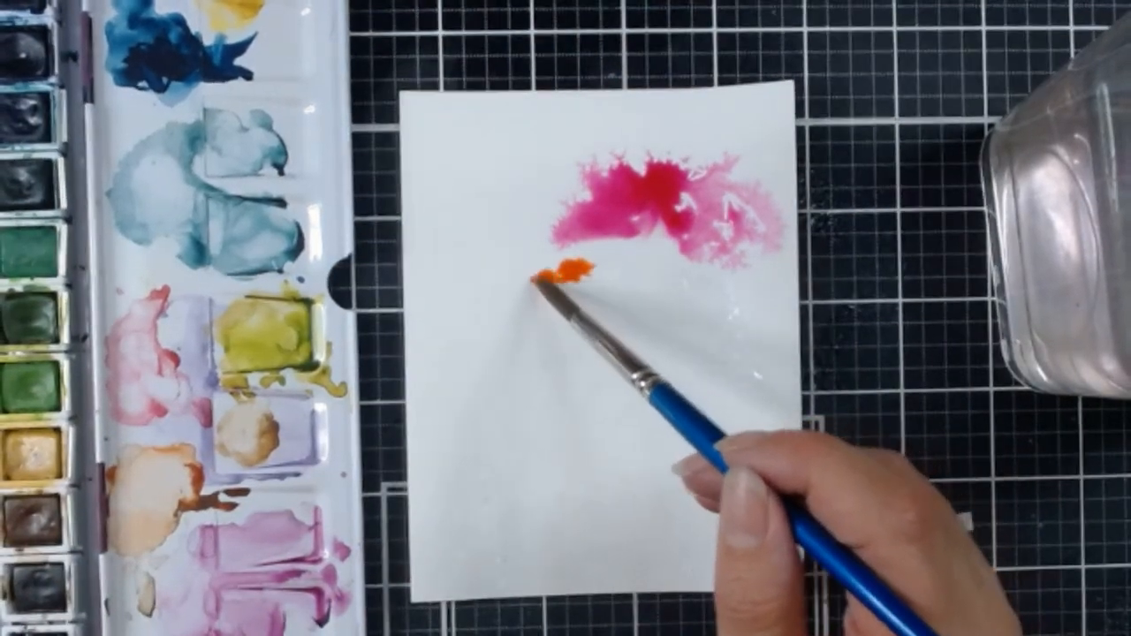
{"action": "left_click_drag", "start_coordinate": [557, 269], "coordinate": [543, 274]}
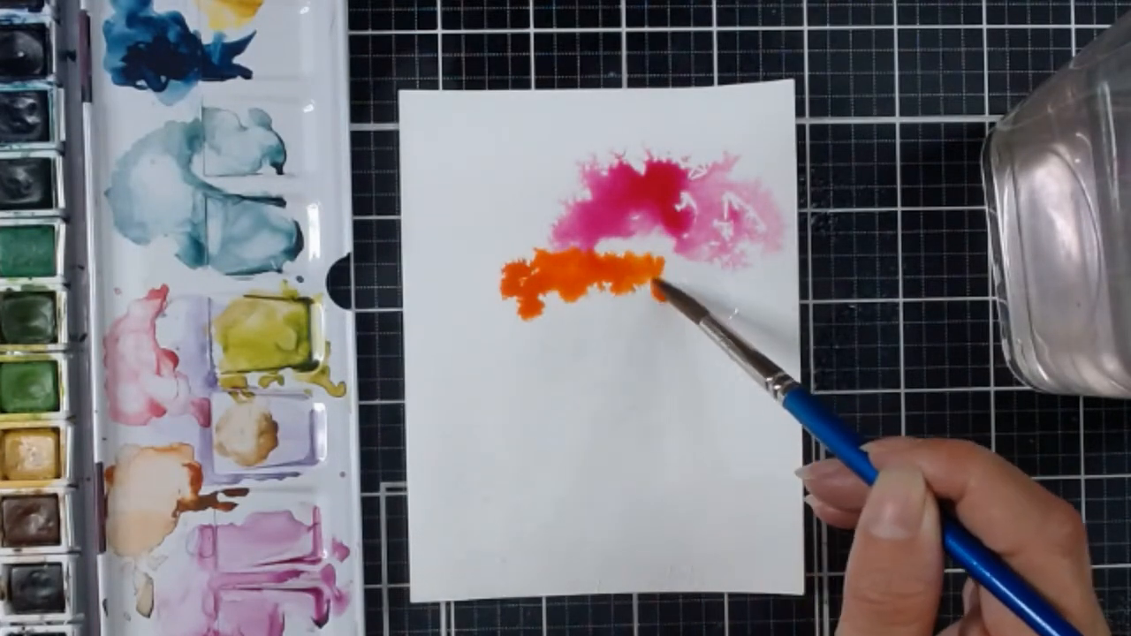
{"action": "left_click_drag", "start_coordinate": [636, 292], "coordinate": [725, 301]}
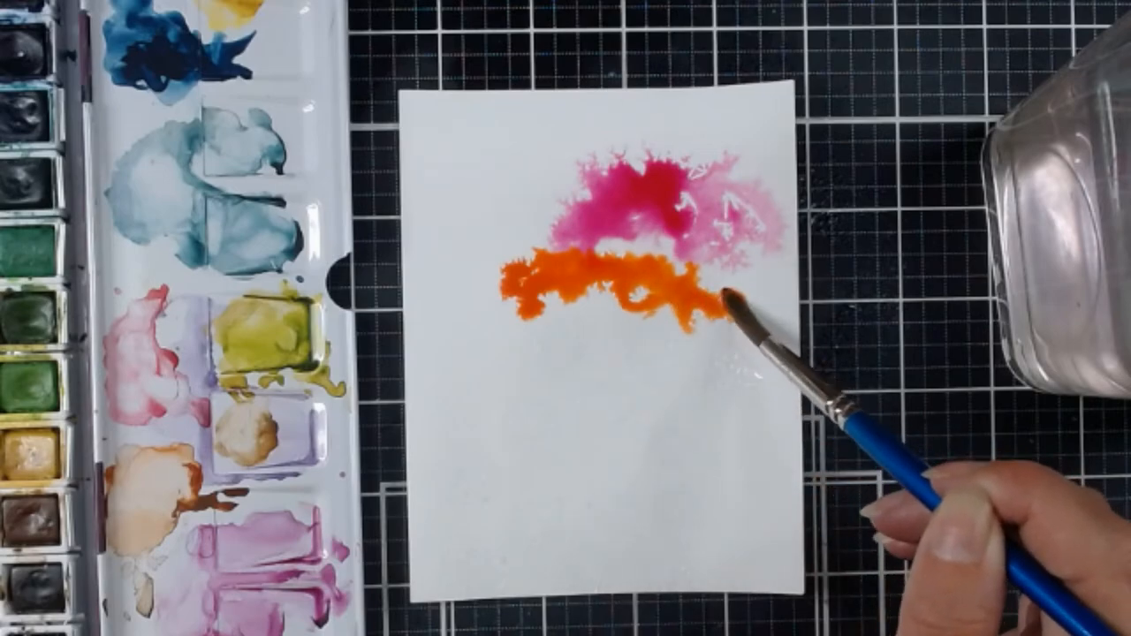